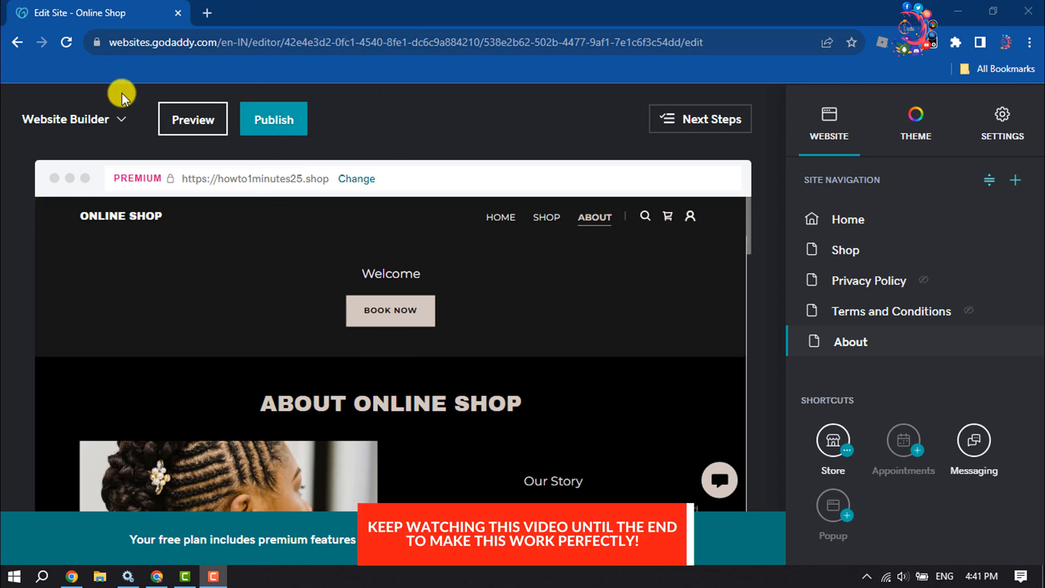
{"action": "mouse_move", "coordinate": [117, 128]}
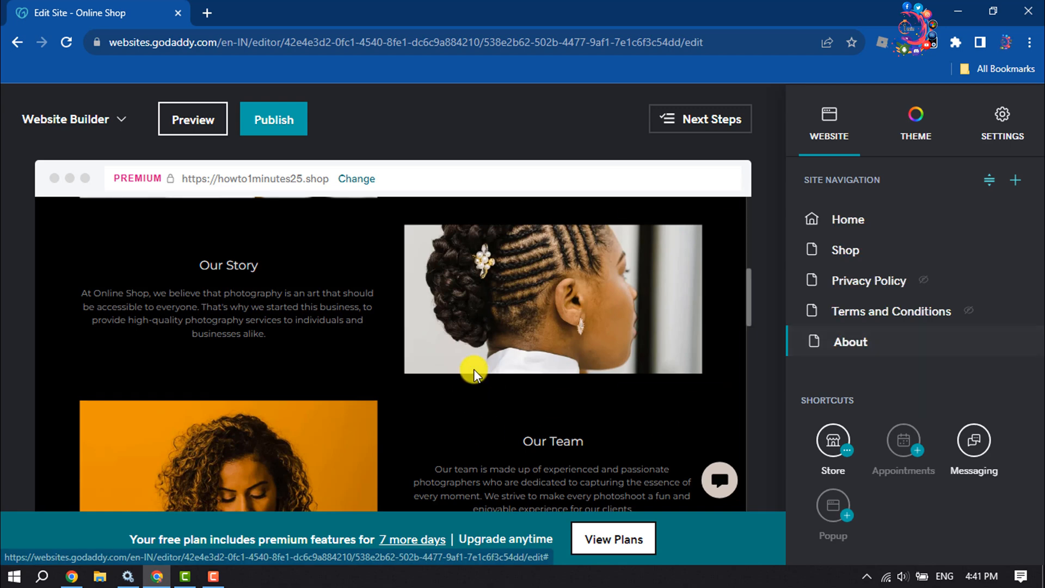
Scroll the About page down to the map and footer at the bottom.
{"action": "scroll", "scroll_direction": "down", "scroll_amount": 3}
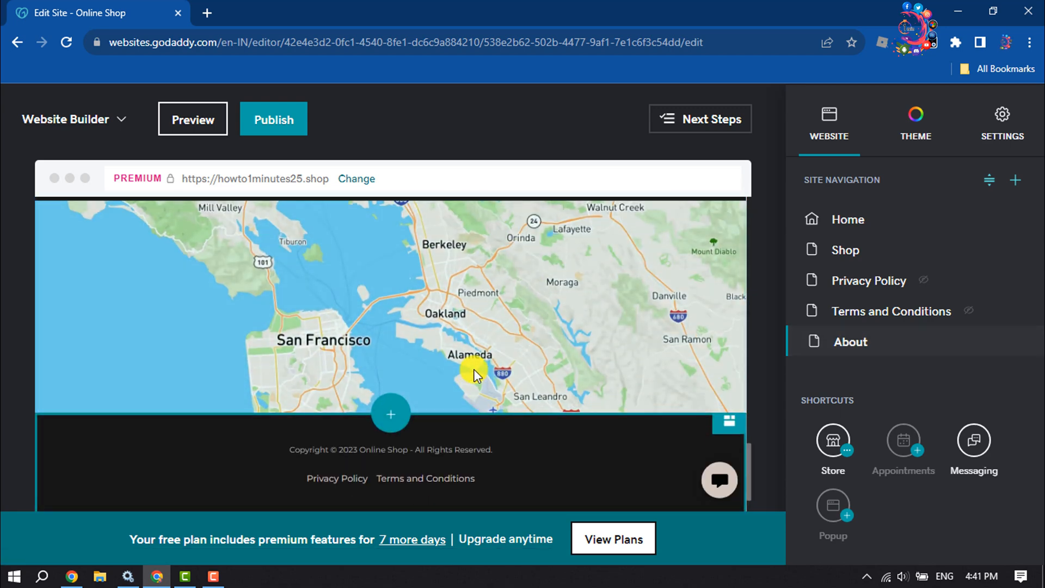
Start a new section below the map and expand the Image Gallery category in the catalogue.
{"action": "left_click", "coordinate": [390, 413]}
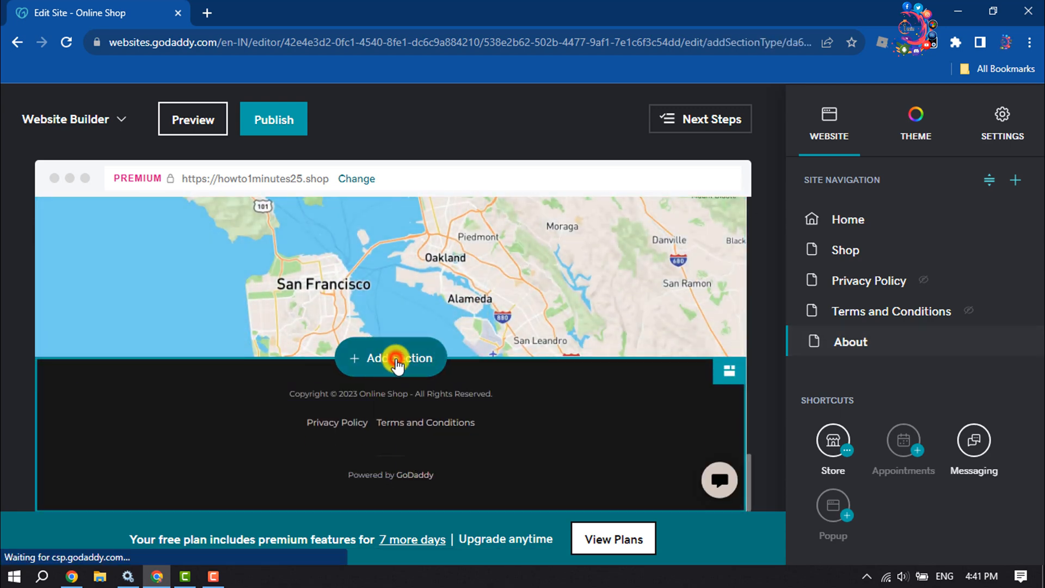
{"action": "left_click", "coordinate": [391, 358]}
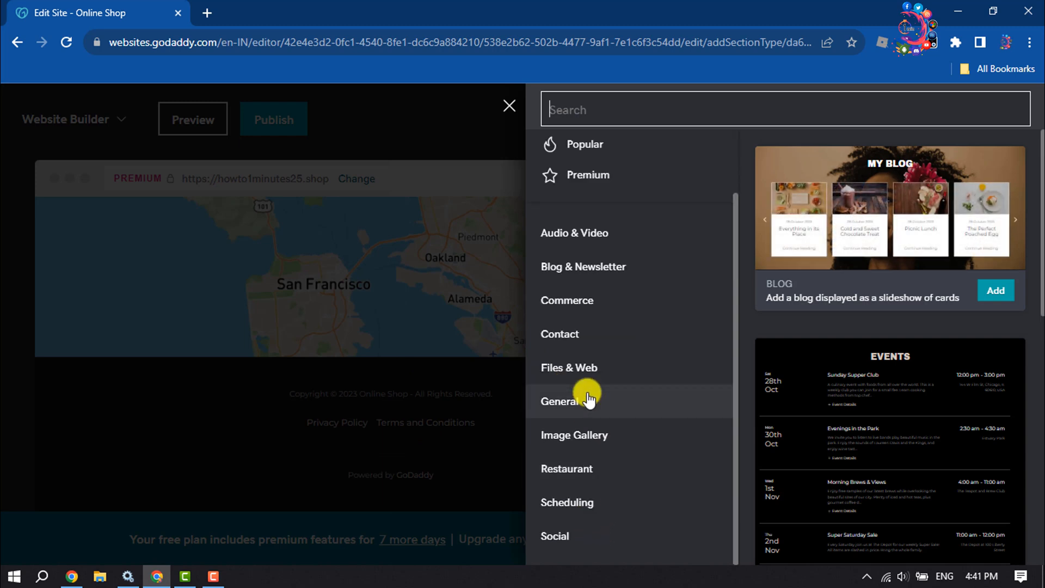
{"action": "mouse_move", "coordinate": [510, 352]}
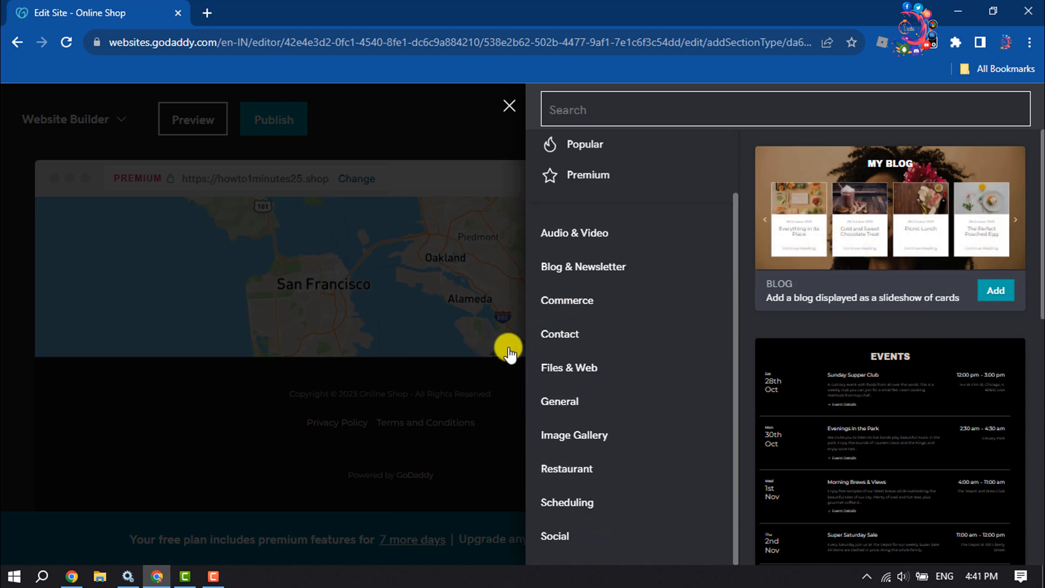
{"action": "mouse_move", "coordinate": [575, 367]}
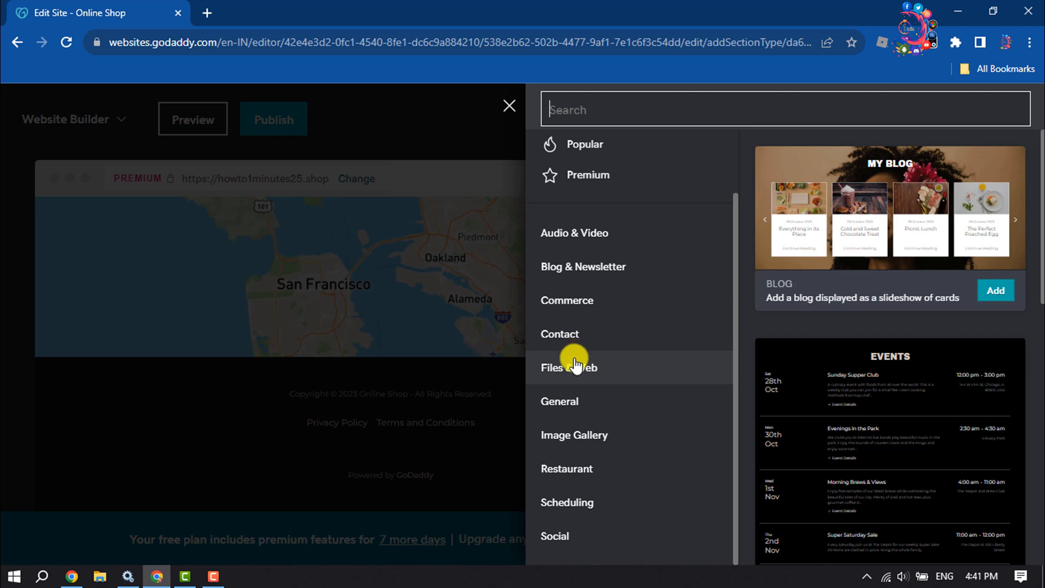
{"action": "mouse_move", "coordinate": [600, 439]}
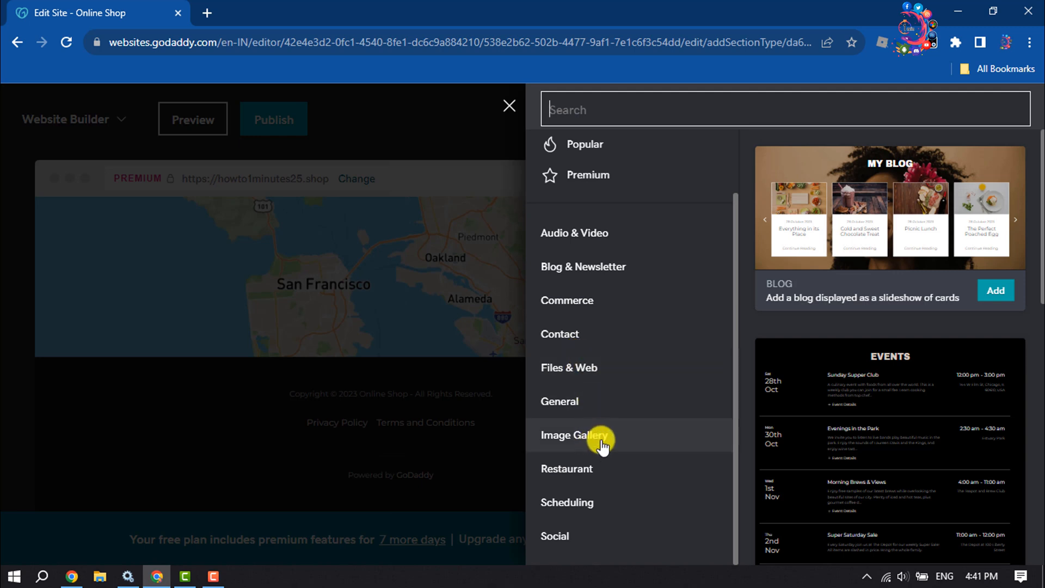
{"action": "left_click", "coordinate": [575, 435]}
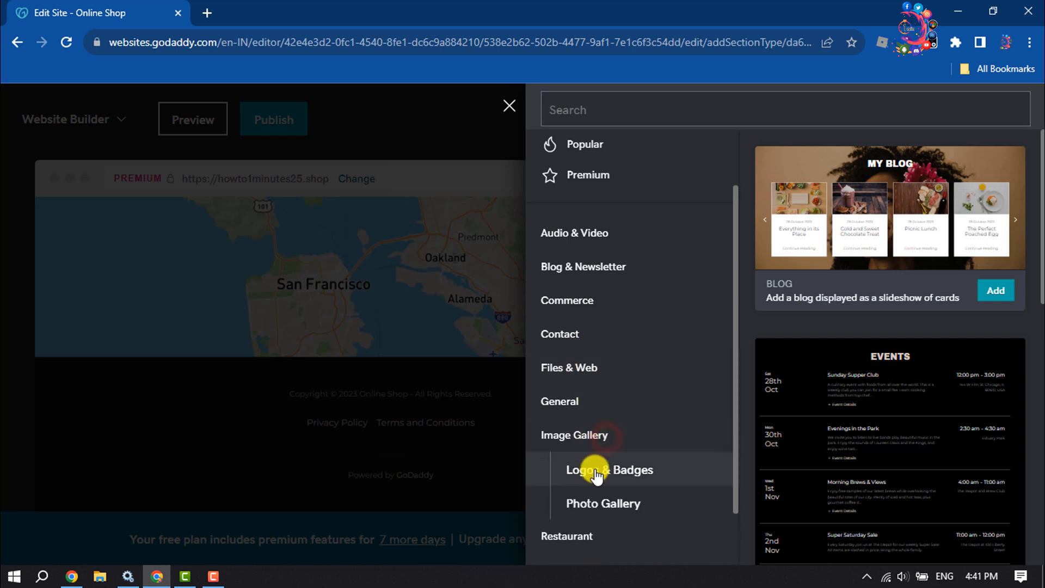
Add the Photo Gallery 'Slideshow best for horizontal images' layout to the About page.
{"action": "left_click", "coordinate": [602, 503]}
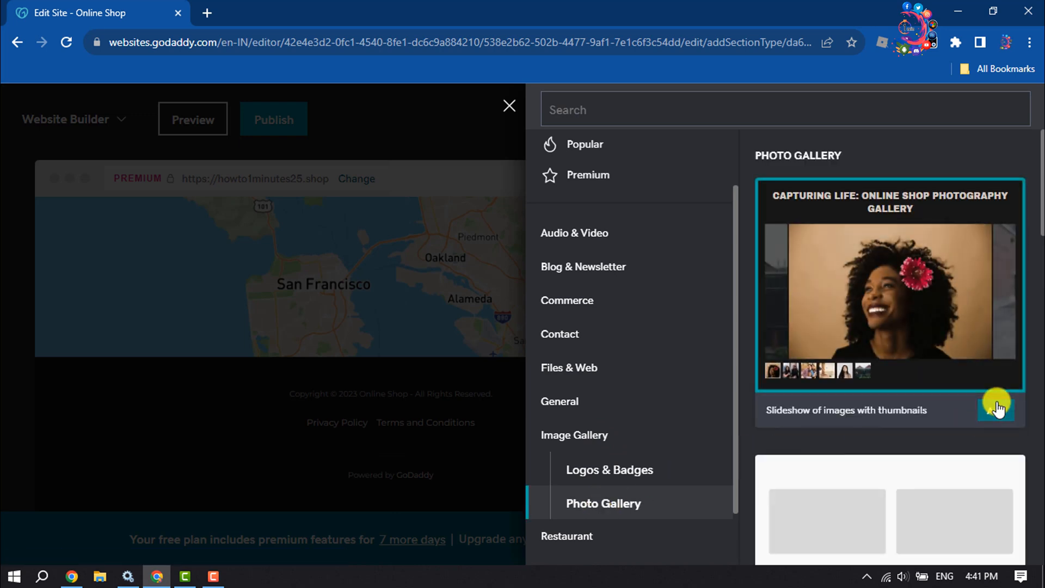
{"action": "scroll", "scroll_direction": "down", "scroll_amount": 3}
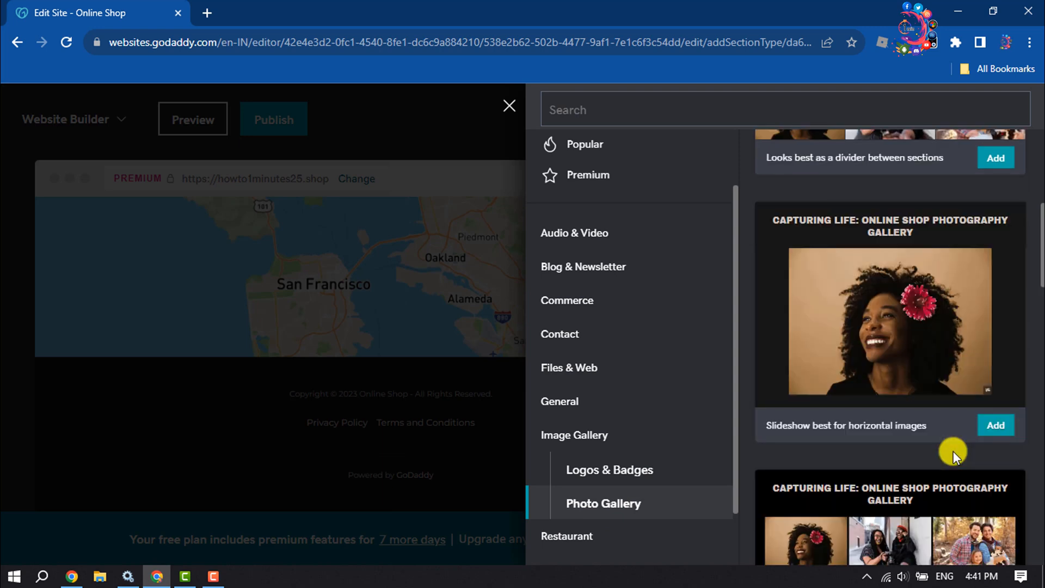
{"action": "mouse_move", "coordinate": [961, 464]}
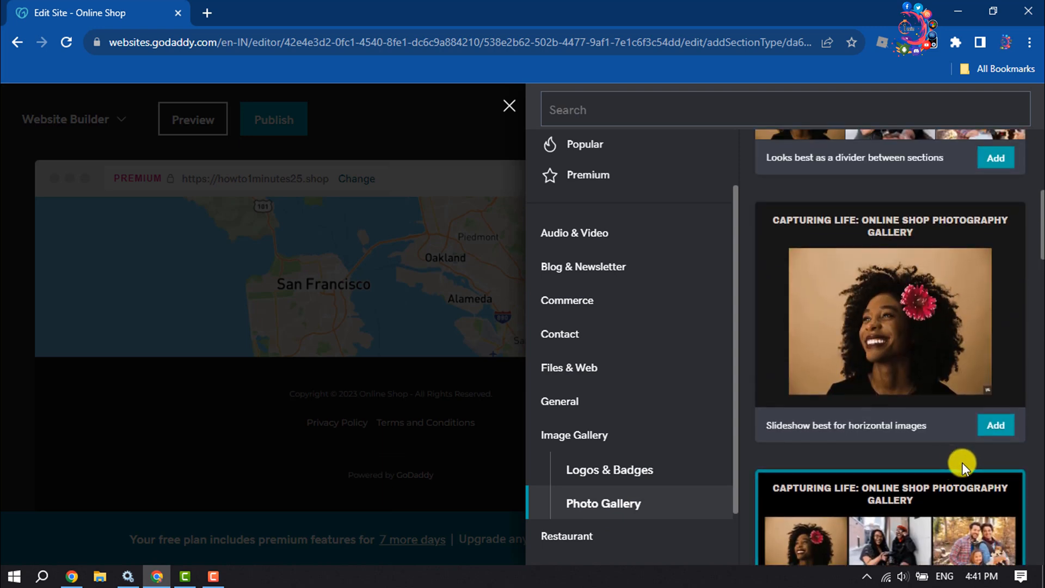
{"action": "left_click", "coordinate": [995, 424]}
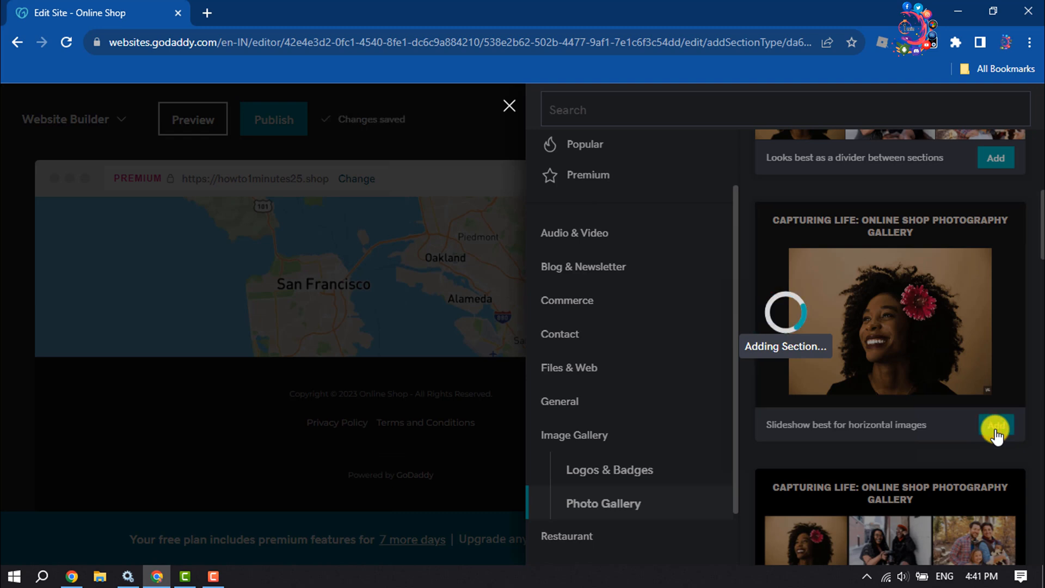
{"action": "left_click", "coordinate": [996, 424]}
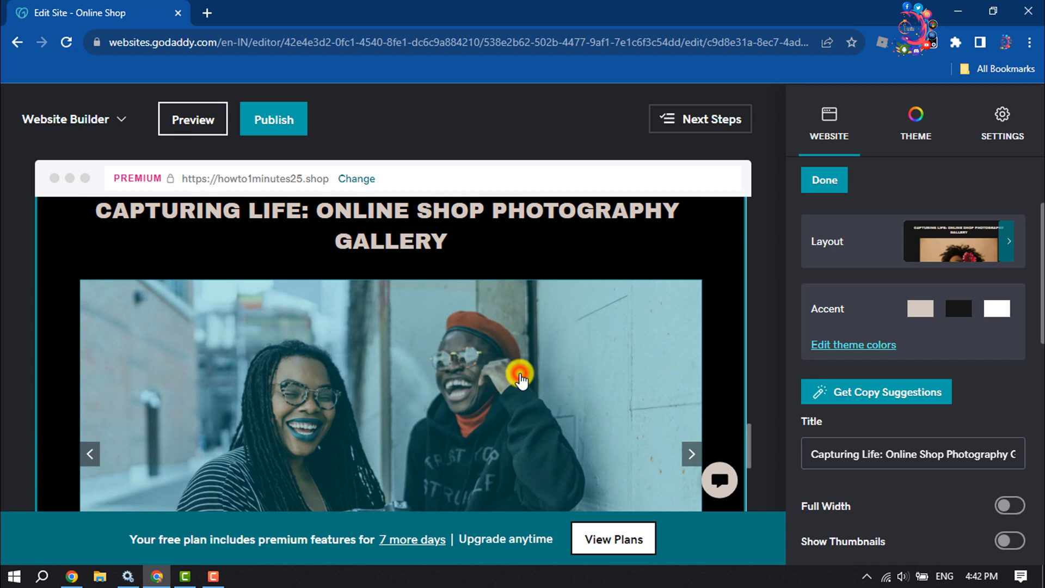
Select the slide with two women and begin replacing its current image.
{"action": "left_click", "coordinate": [519, 380]}
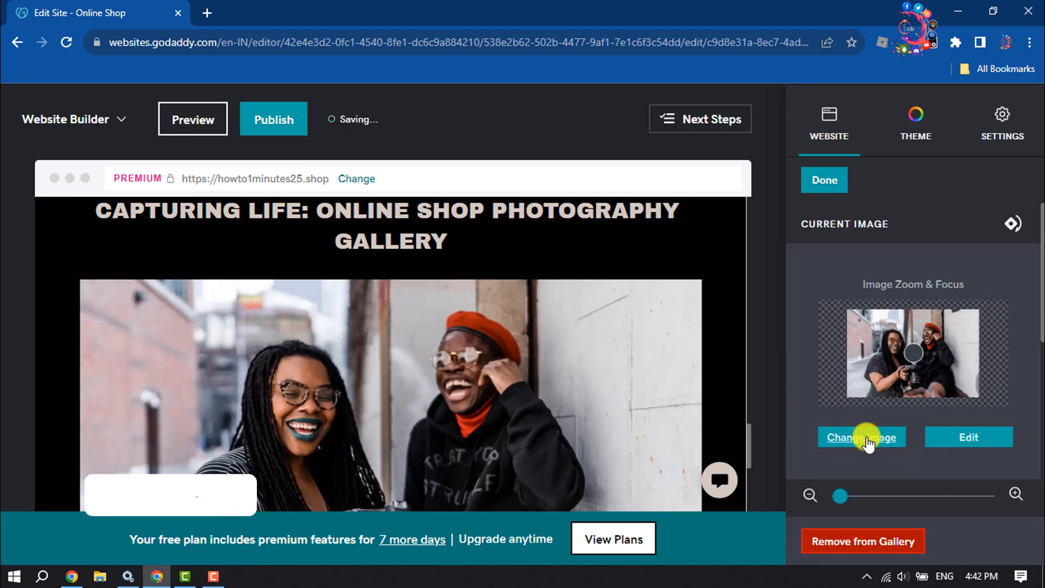
{"action": "left_click", "coordinate": [860, 438]}
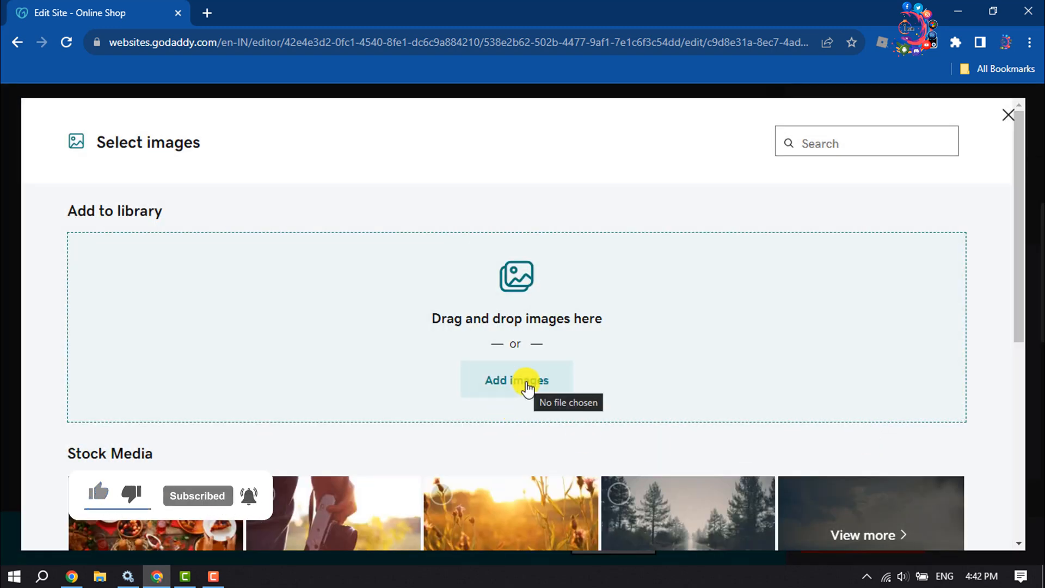
Browse the Select images dialog through Stock Media and Social Media for a replacement.
{"action": "scroll", "scroll_direction": "down", "scroll_amount": 3}
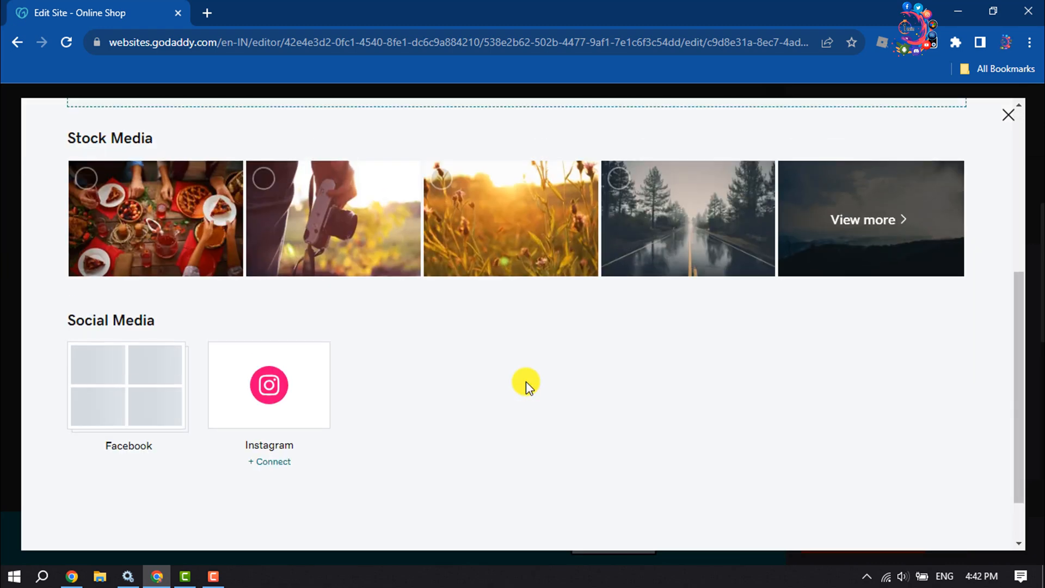
{"action": "scroll", "scroll_direction": "up", "scroll_amount": 3}
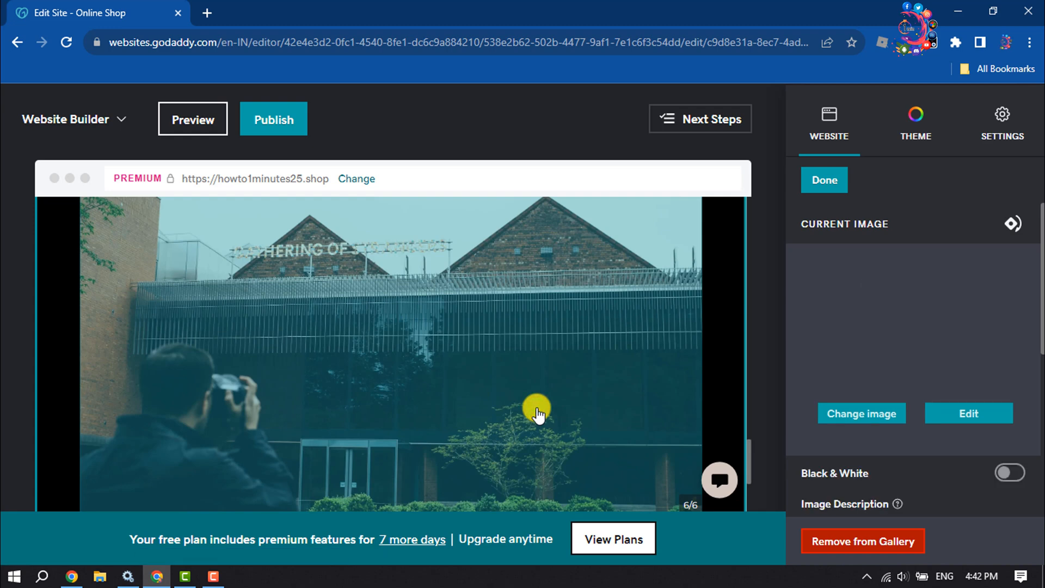
Show the Current Image settings for the new brick-building photographer slide.
{"action": "left_click", "coordinate": [860, 414]}
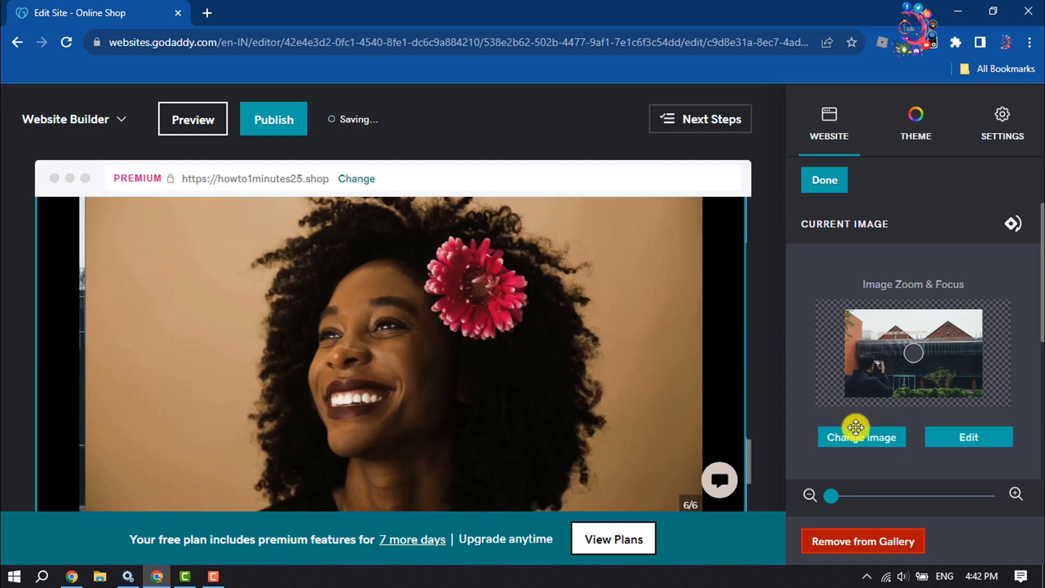